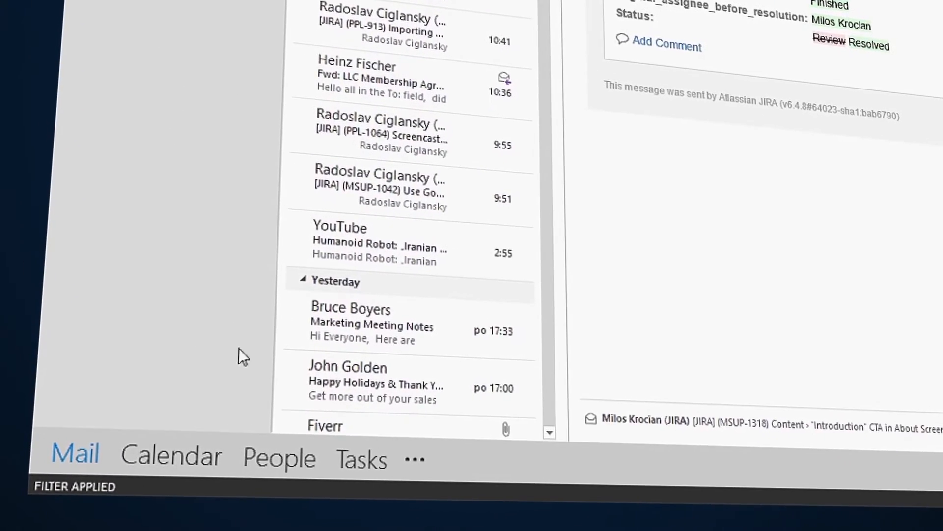
pyautogui.click(278, 457)
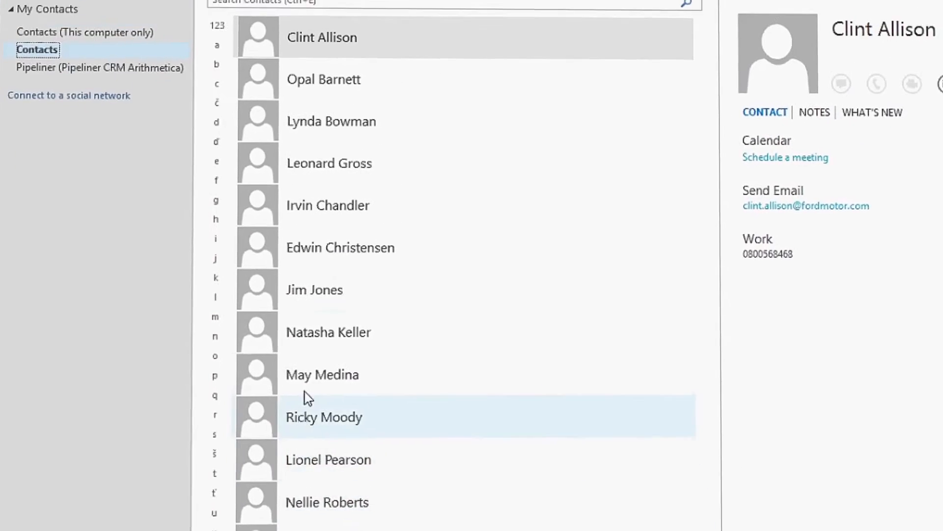
pyautogui.press('ctrl+c')
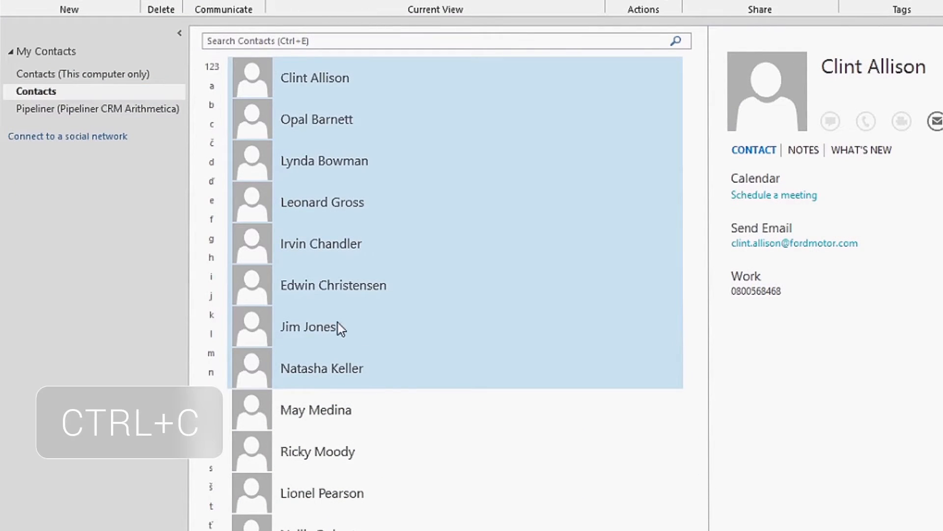
pyautogui.click(96, 109)
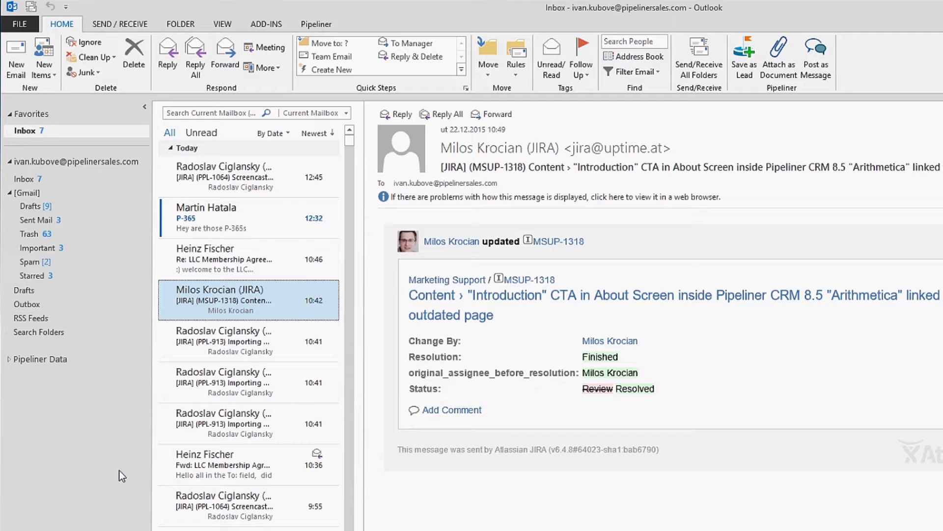
pyautogui.moveTo(168, 341)
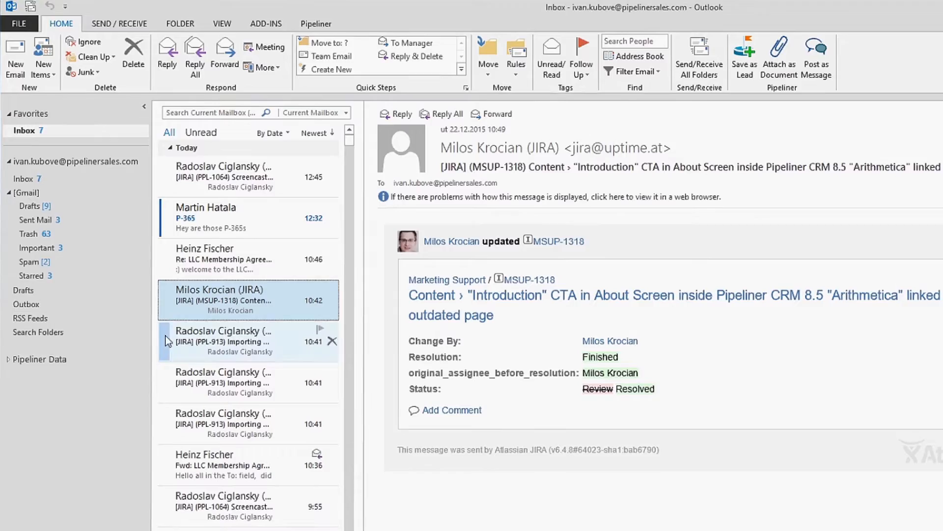
pyautogui.click(205, 216)
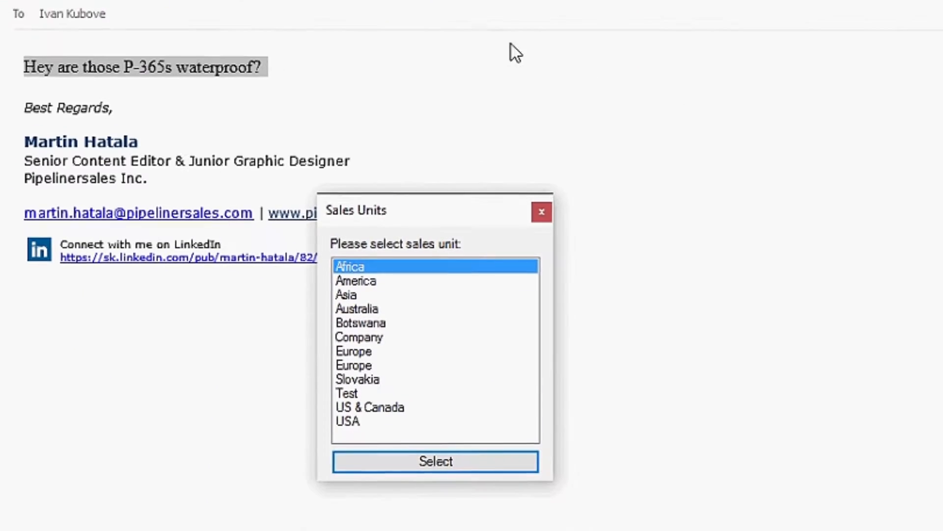
pyautogui.click(359, 336)
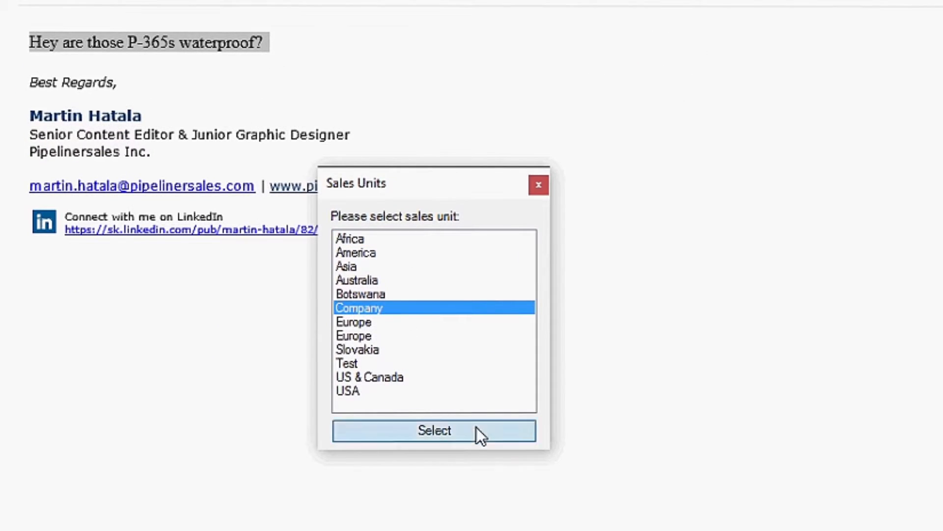
pyautogui.click(433, 431)
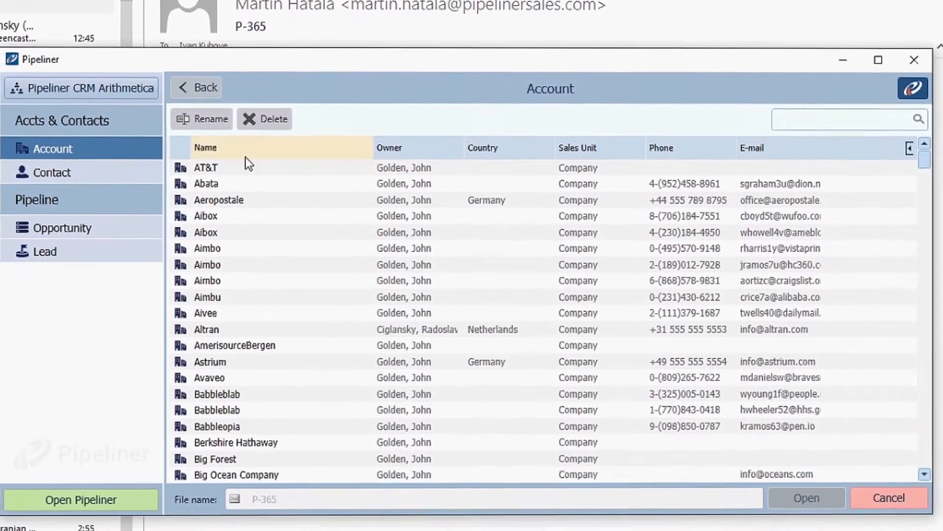
pyautogui.doubleClick(206, 167)
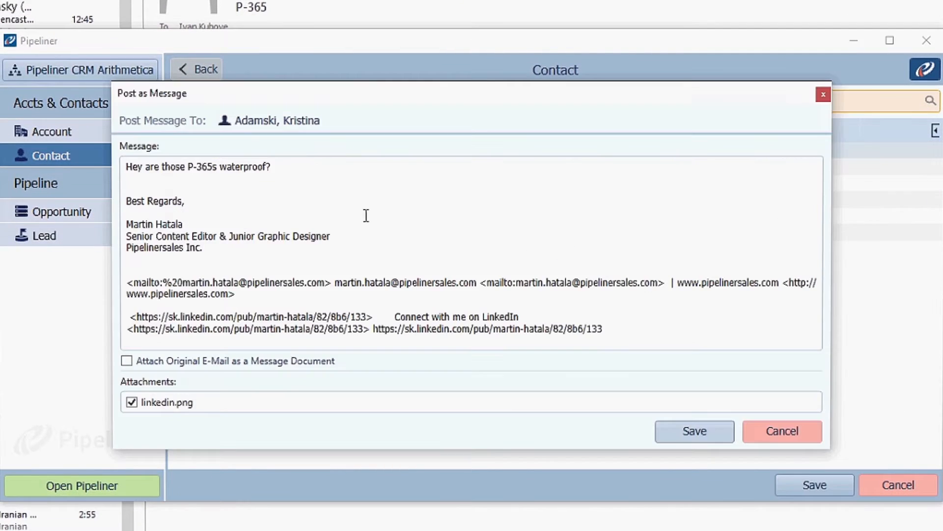
pyautogui.click(694, 430)
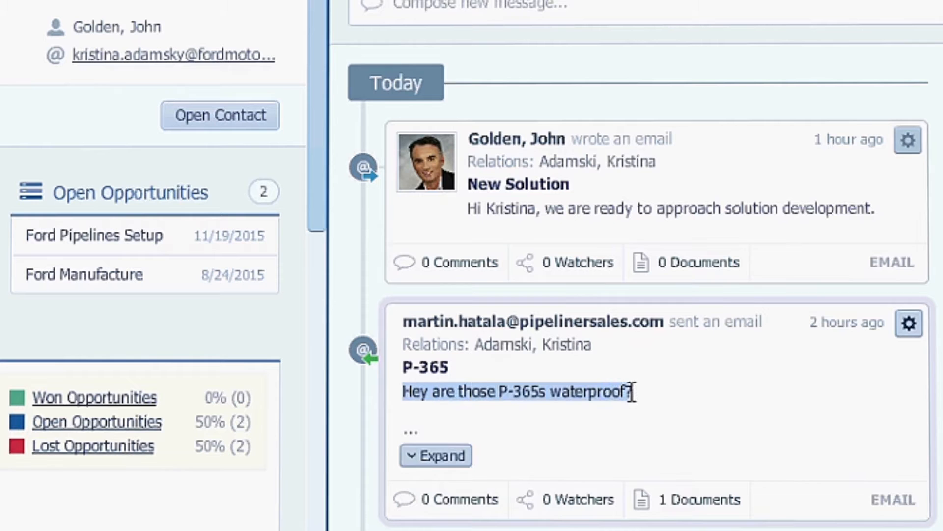
pyautogui.click(436, 455)
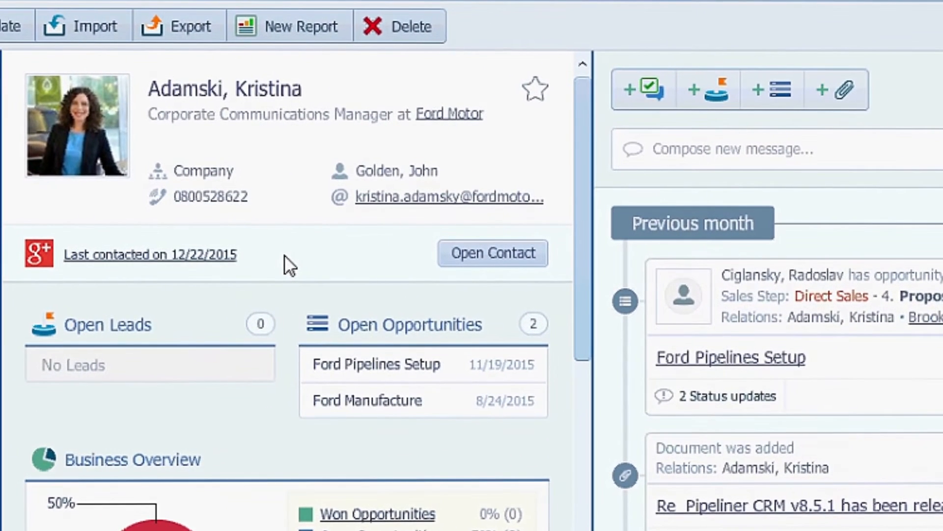
pyautogui.click(449, 196)
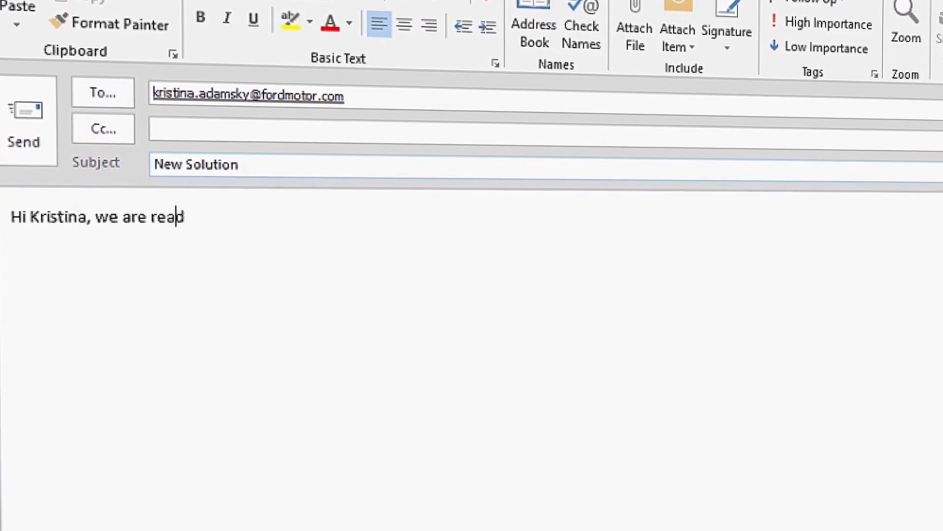
# Send the New Solution email to Kristina and check it in her Pipeliner Feeds tab
pyautogui.write('dy to approach solution de')
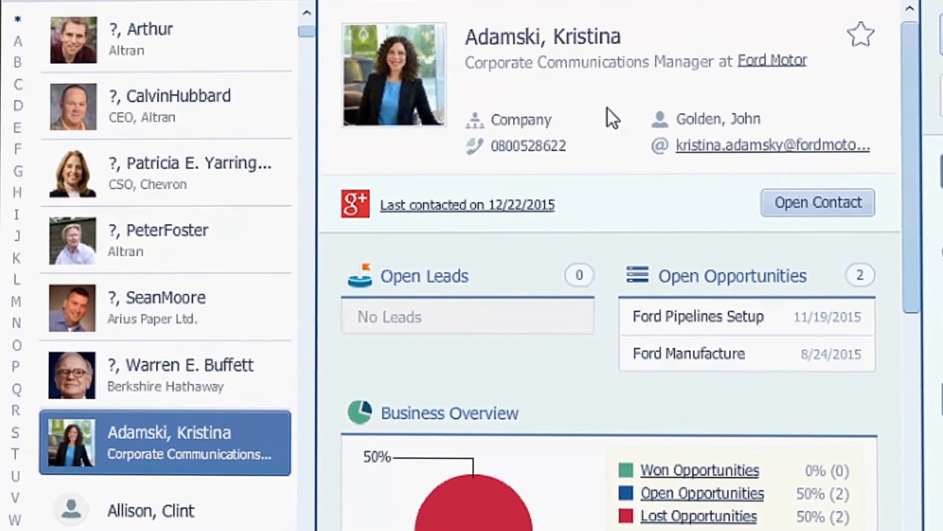
pyautogui.click(816, 203)
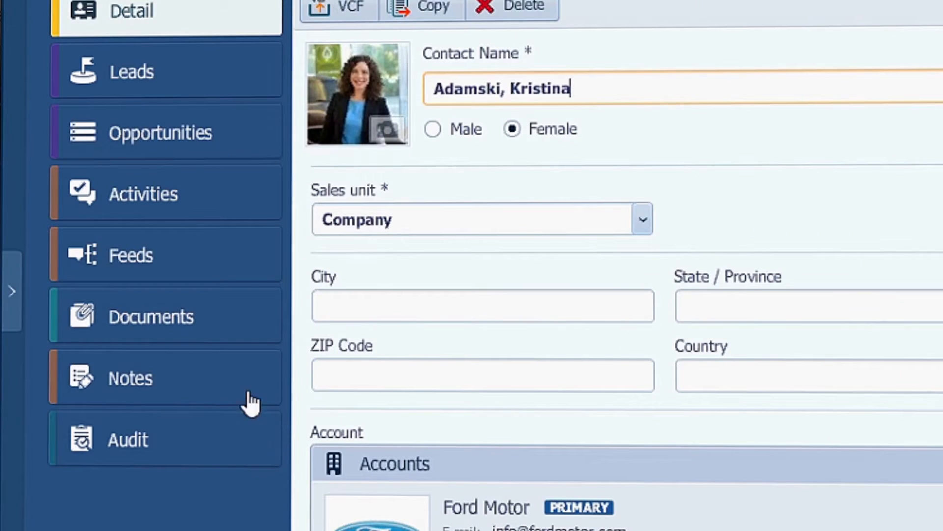
pyautogui.click(130, 254)
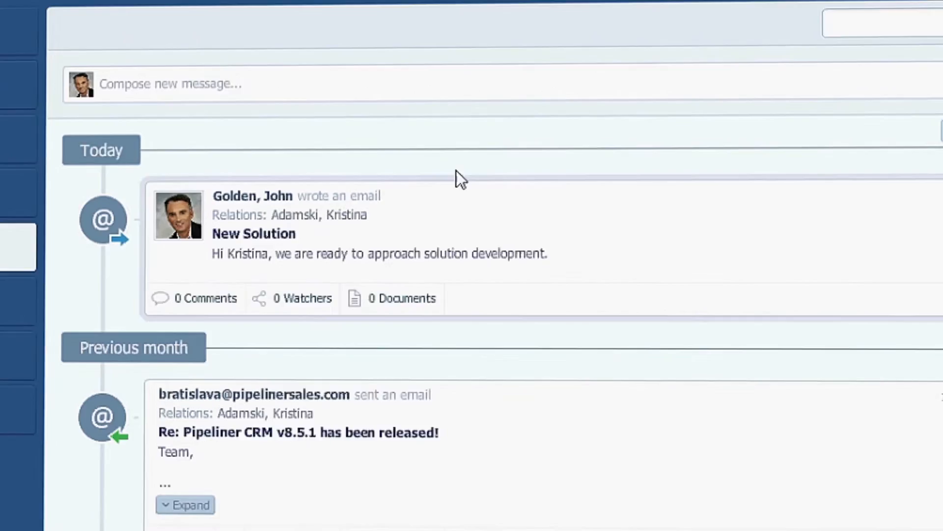
pyautogui.click(862, 33)
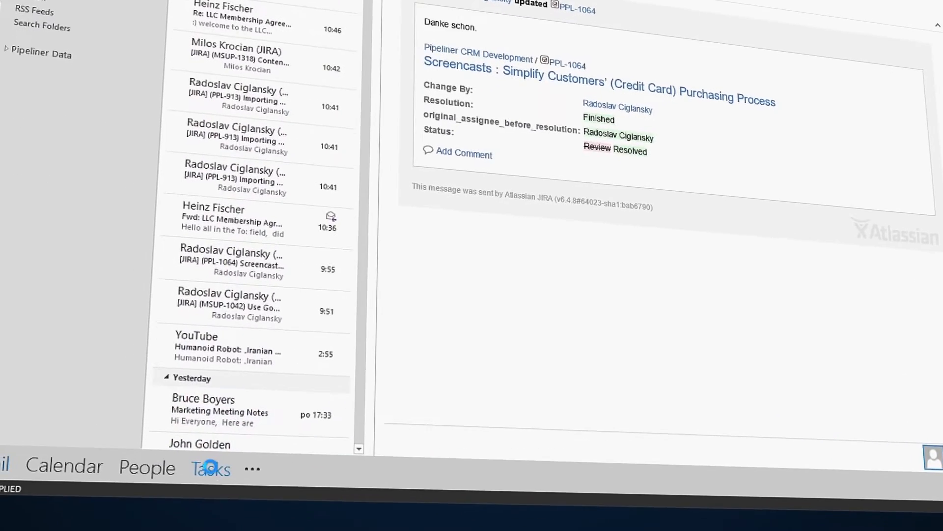
# Switch Outlook to the task list to begin a new task
pyautogui.click(210, 469)
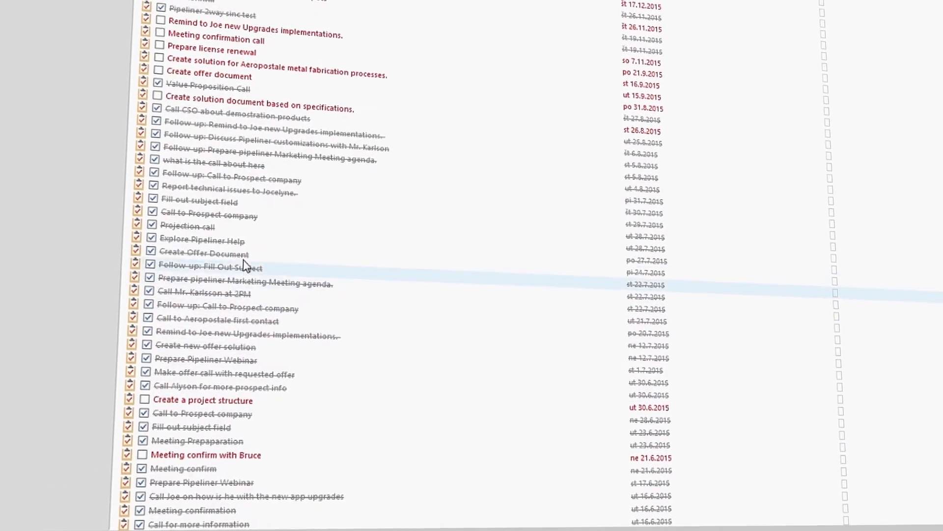
pyautogui.scroll(3)
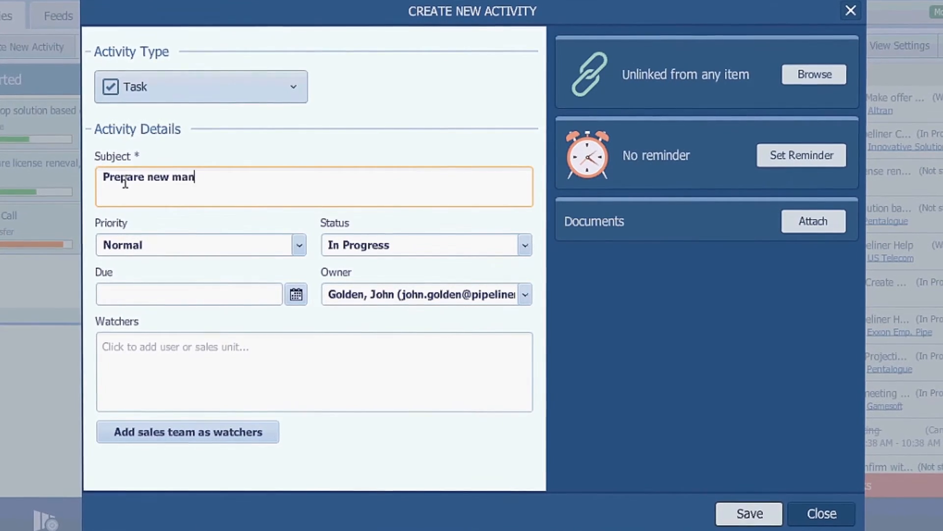
# Name the task Prepare new manufacture solution and look up the Ford account to link it
pyautogui.write('ufacture solution')
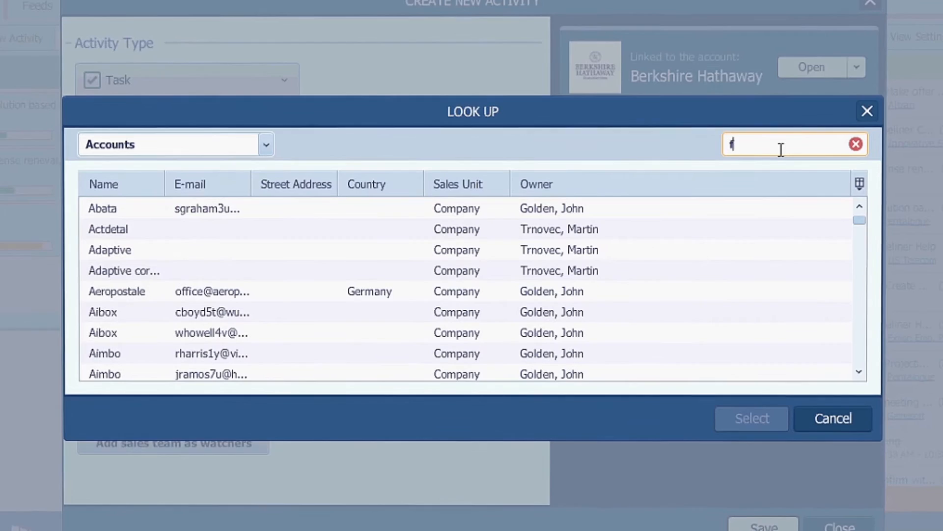
pyautogui.write('ord')
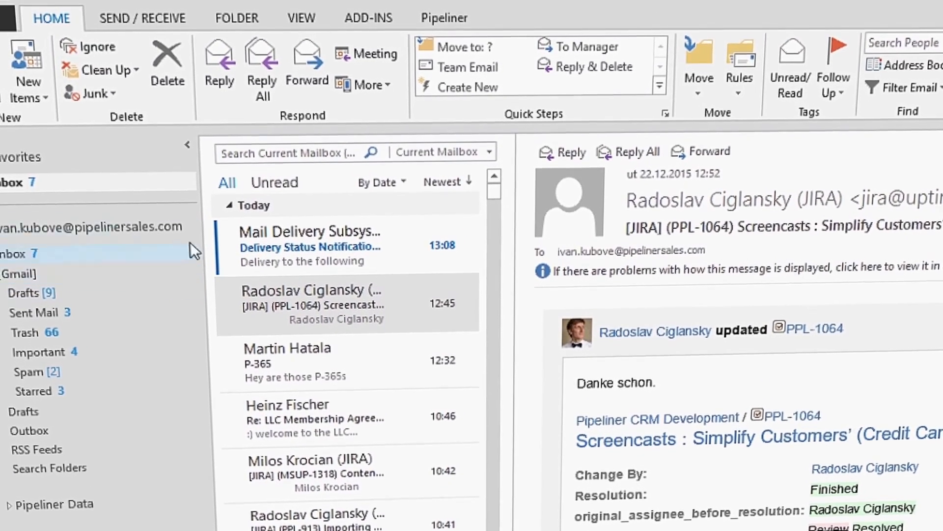
# Show the Pipeliner ribbon tab with its synchronization and dashboard options
pyautogui.click(444, 18)
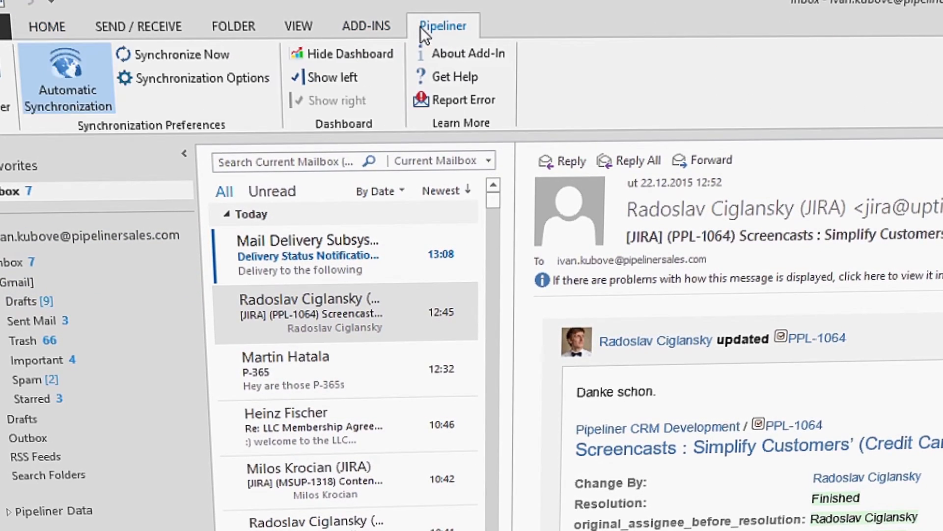